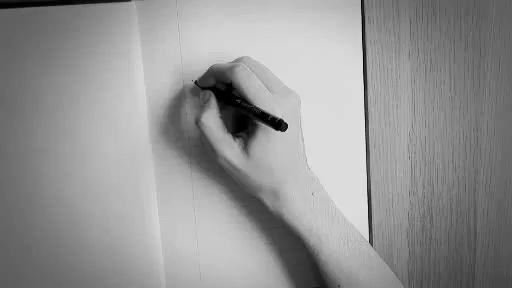
pyautogui.write('FORCES TRANSFER ENERGY')
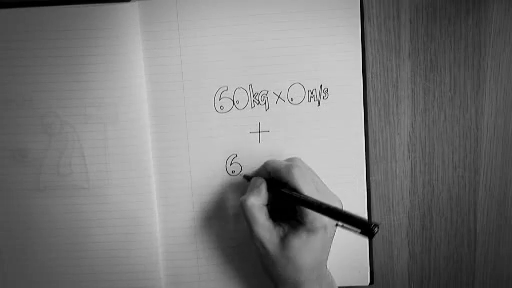
pyautogui.write('kg')
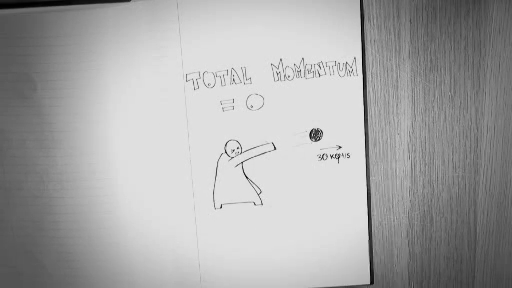
pyautogui.write('YOUR MOMENTUM = -30kg m/s')
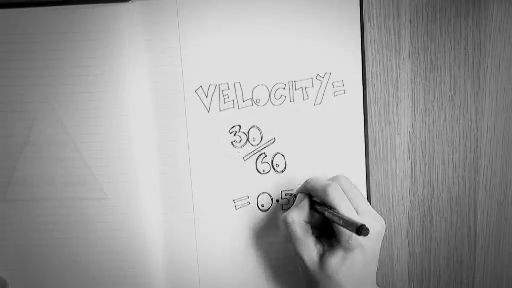
pyautogui.write('m/s')
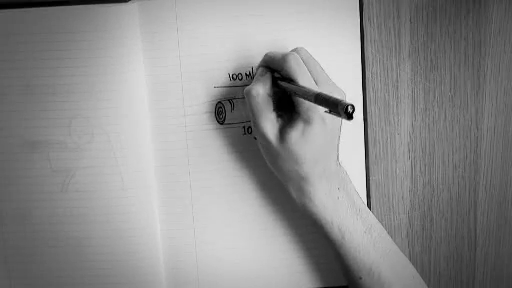
pyautogui.write('0.01')
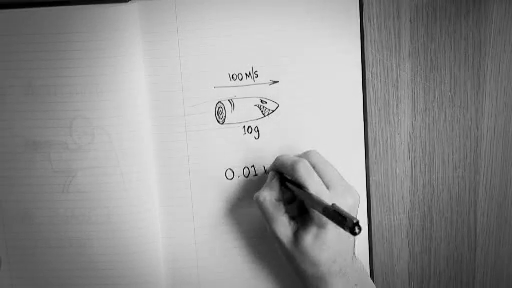
pyautogui.write('kg × 100m/s')
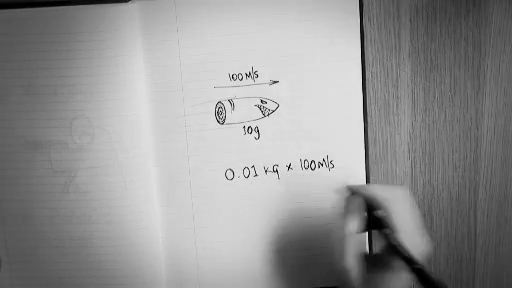
pyautogui.write('= 1 kg')
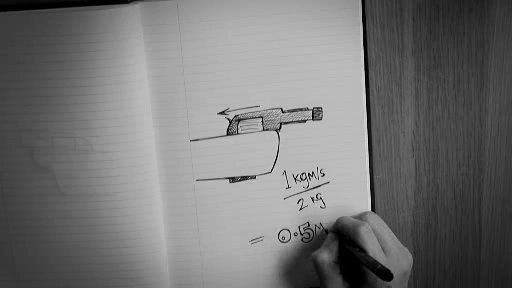
pyautogui.write('N/s')
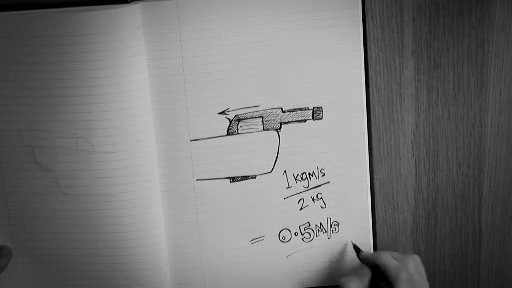